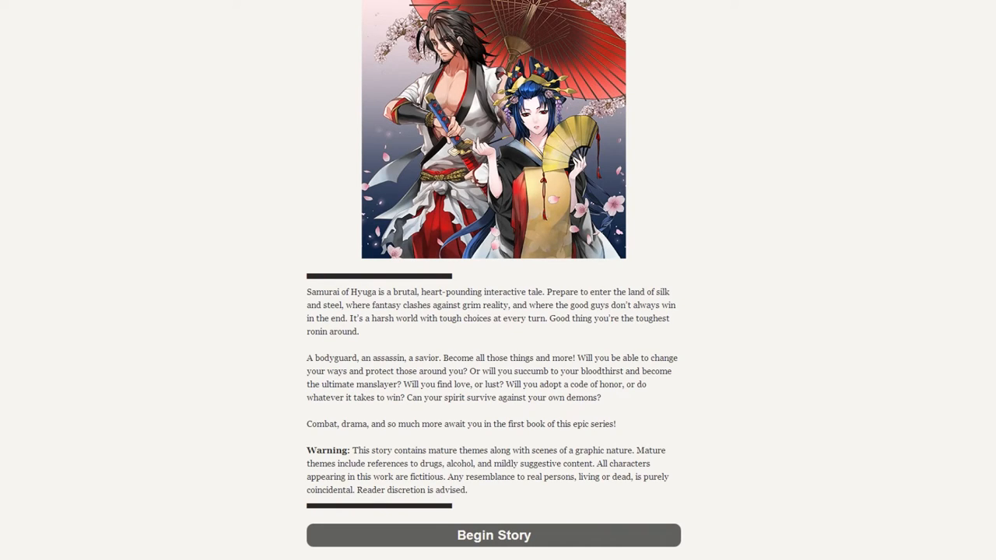
- Begin the story and view the achievements list showing Best Dumplings in Yamato unlocked
left_click(493, 535)
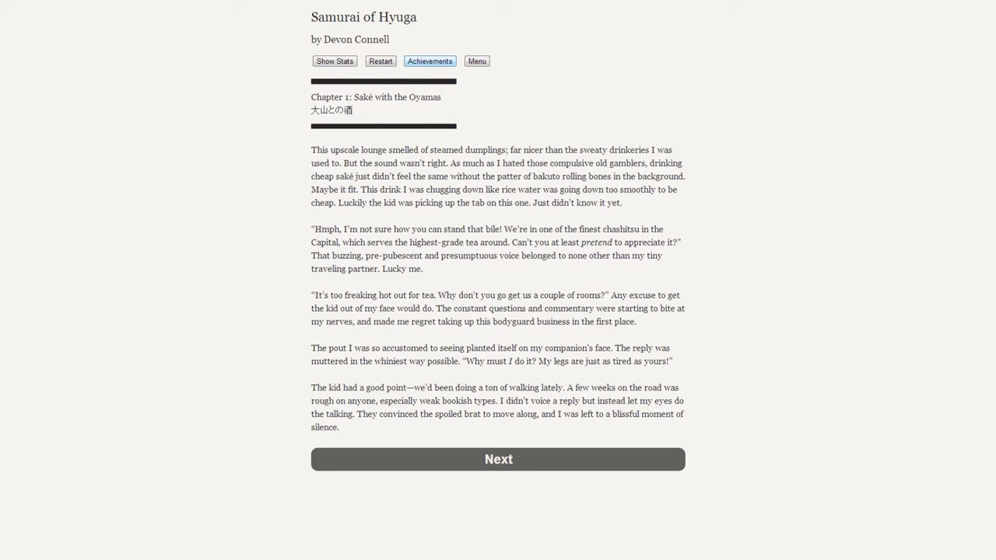
left_click(429, 61)
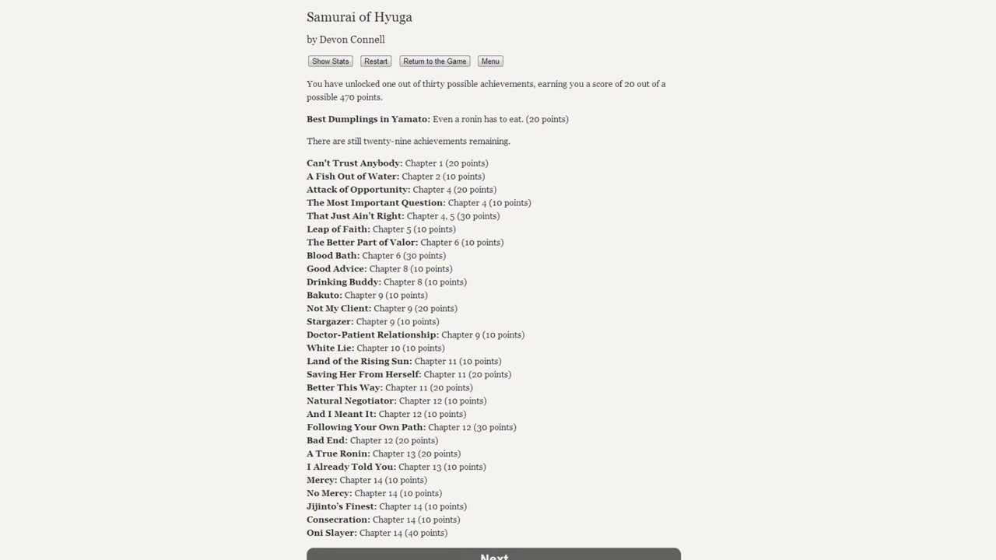
scroll("down", 3)
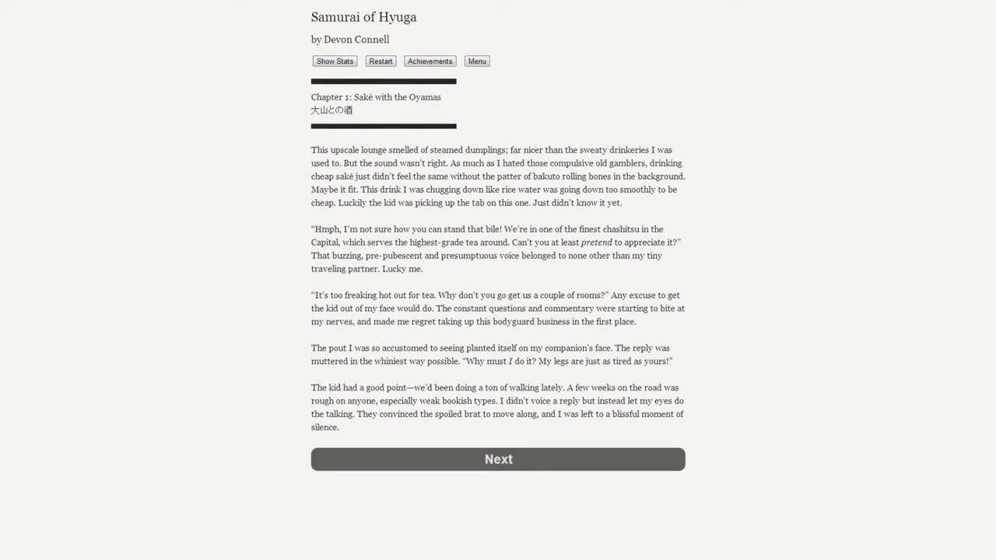
- Advance to the well-fed nobleman's approach where the man-or-woman choice appears
left_click(498, 459)
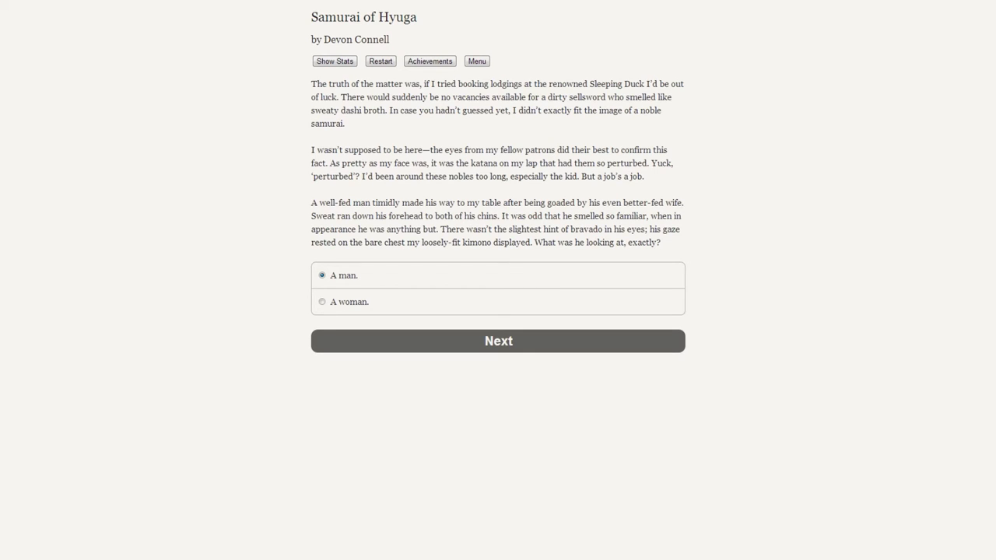
- Confirm being a man, reaching the nobleman's question about being a samurai
left_click(497, 341)
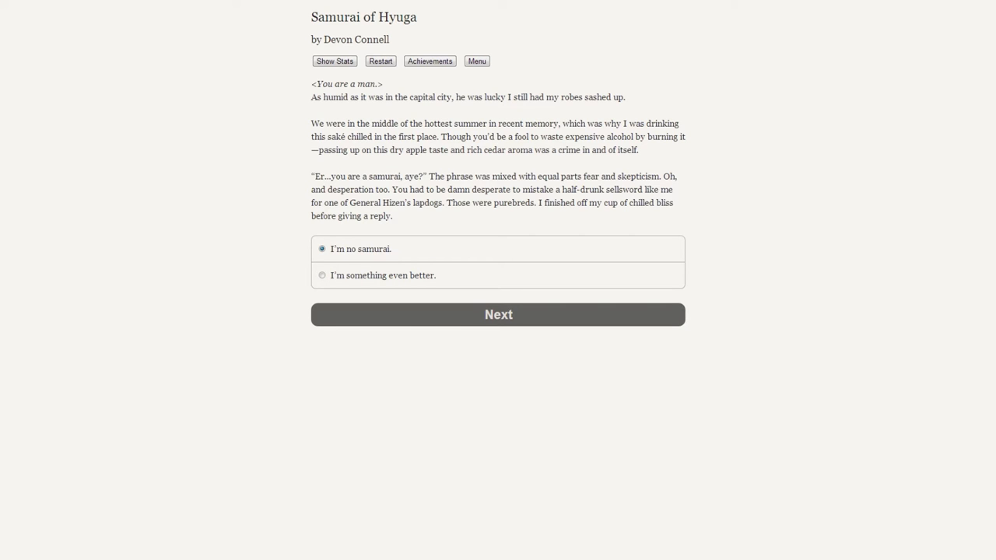
- Reply 'I'm no samurai' and agree to help Kin Oyama for improving their kid's chances
left_click(497, 314)
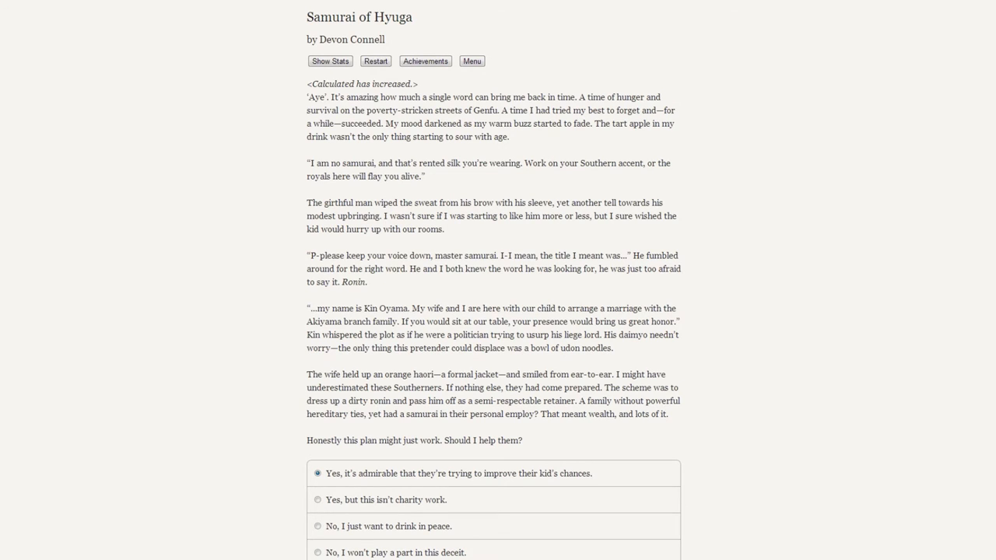
left_click(317, 499)
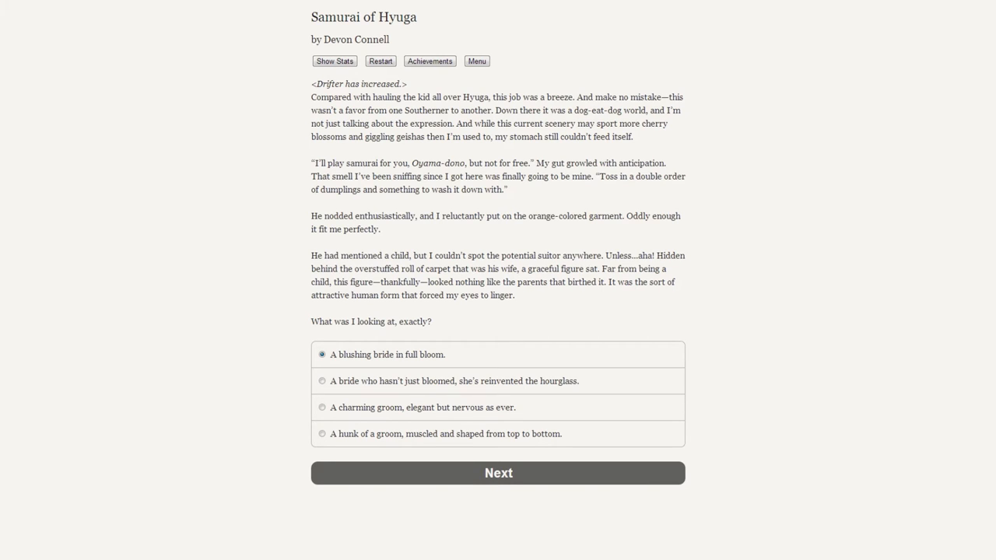
- Confirm looking at the blushing bride, reaching the seating question
left_click(498, 472)
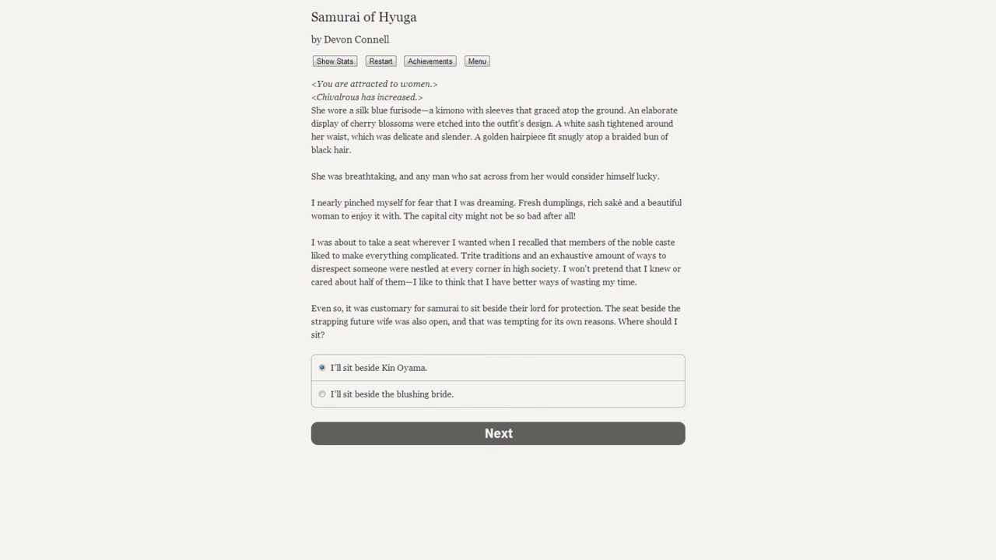
- Sit beside Kin Oyama, increasing Stoic as the green-robed Akiyama men arrive
left_click(497, 433)
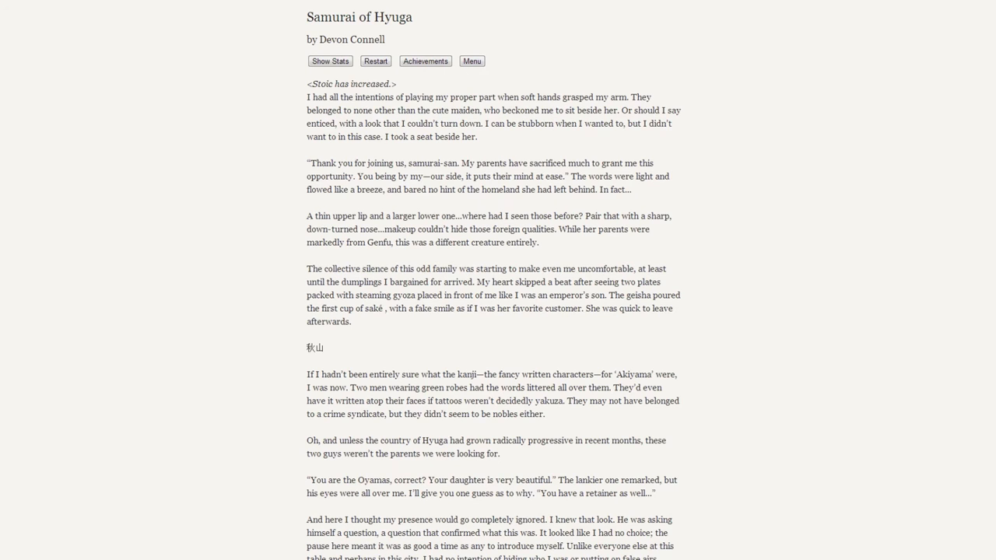
- Introduce the narrator by revealing the ex-profession as a ruthless killer
scroll("down", 3)
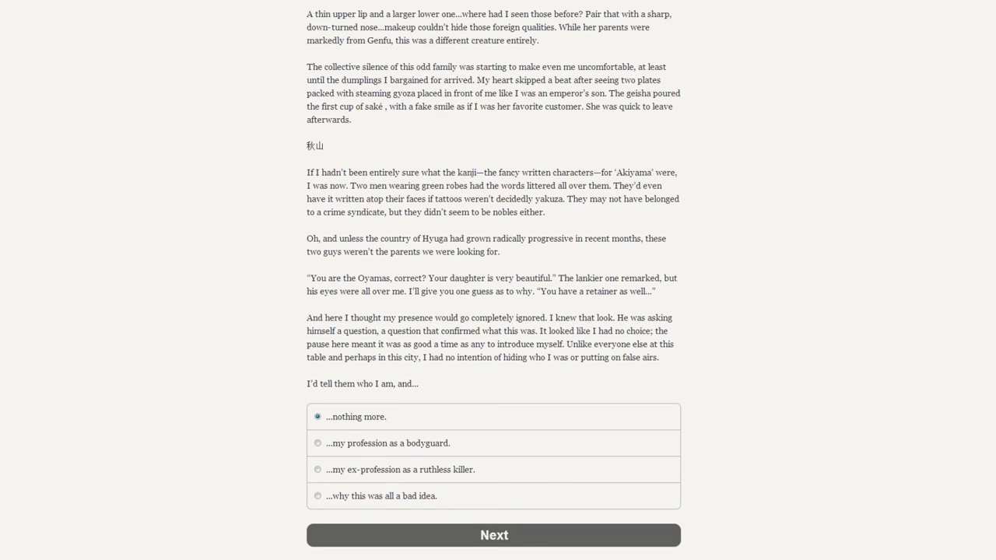
left_click(317, 469)
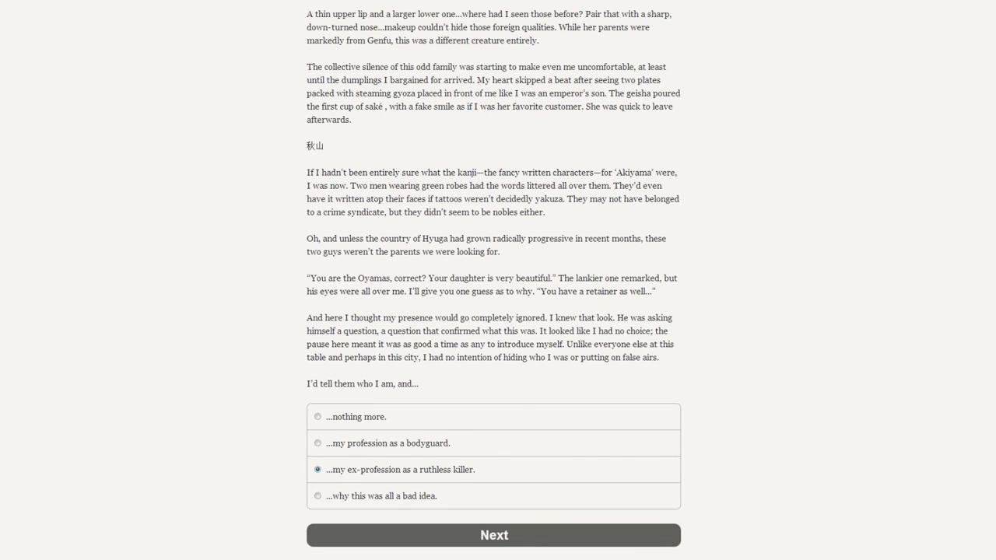
left_click(493, 535)
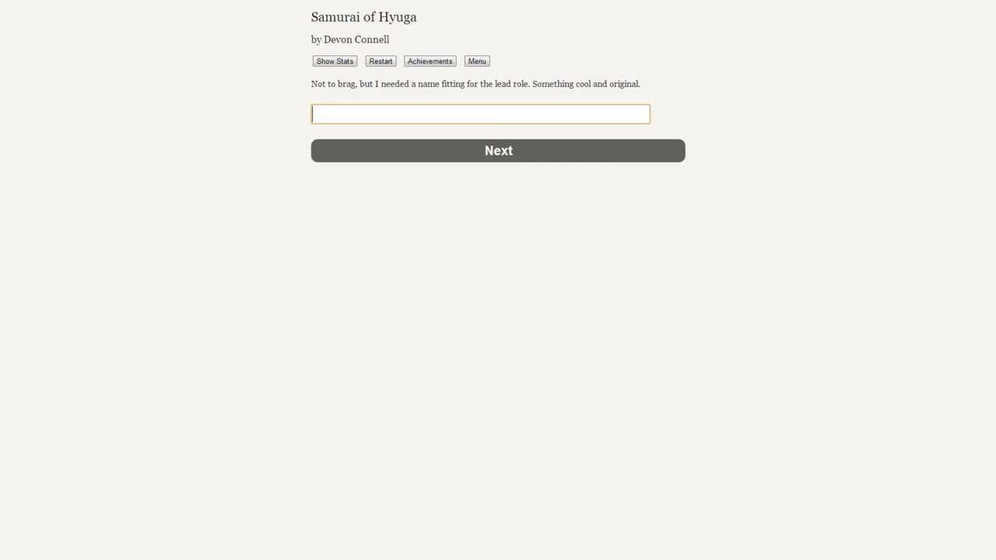
- Name the lead character Okami and continue to the Akiyama confrontation
type("O")
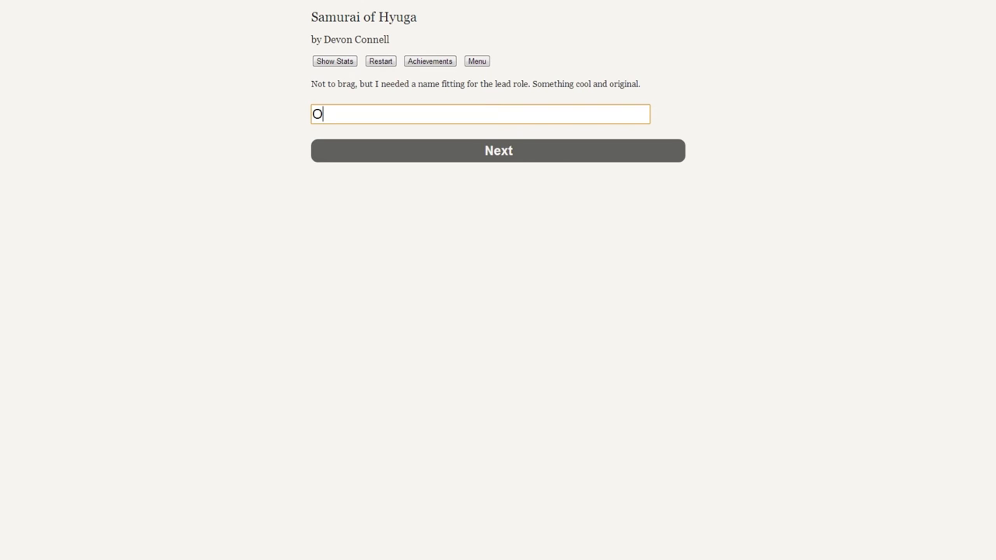
type("kami")
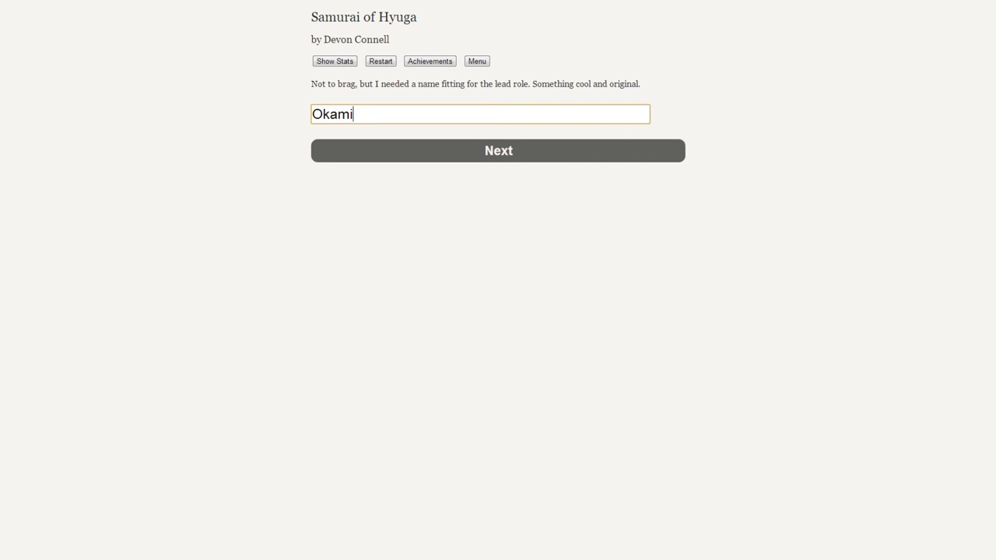
left_click(498, 150)
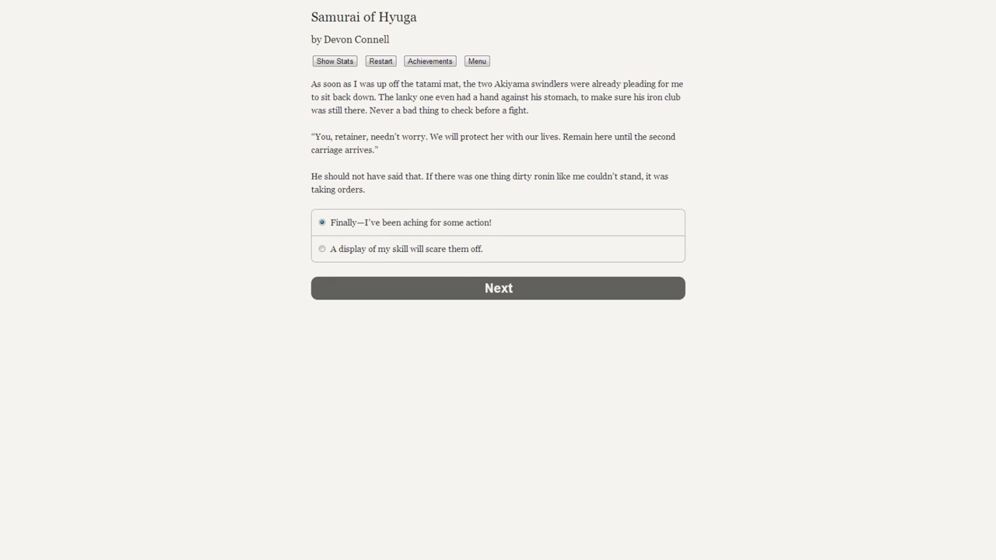
- Choose to scare the Akiyama swindlers off with a display of skill
left_click(322, 248)
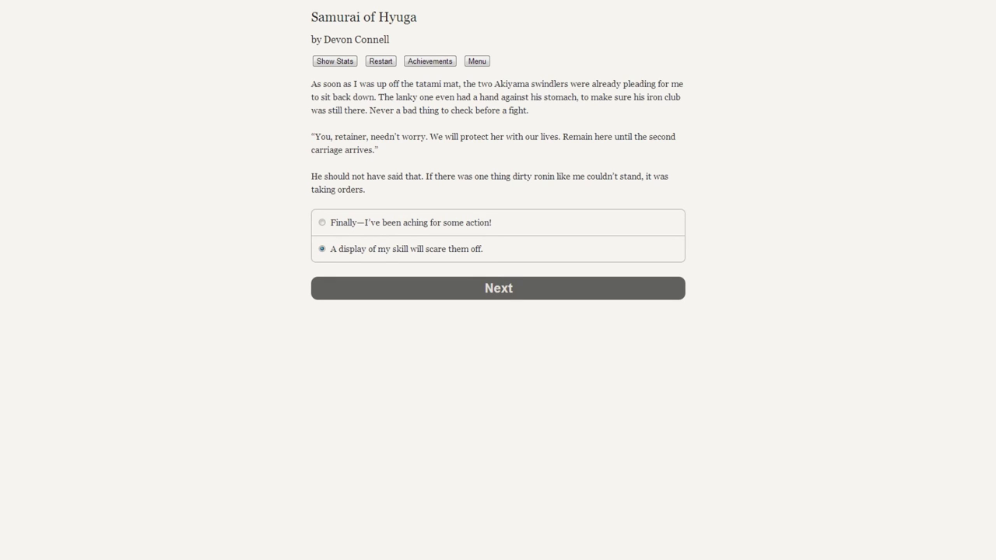
- Confirm the skill display, increasing Finesse through the chopstick-balancing scene
left_click(498, 288)
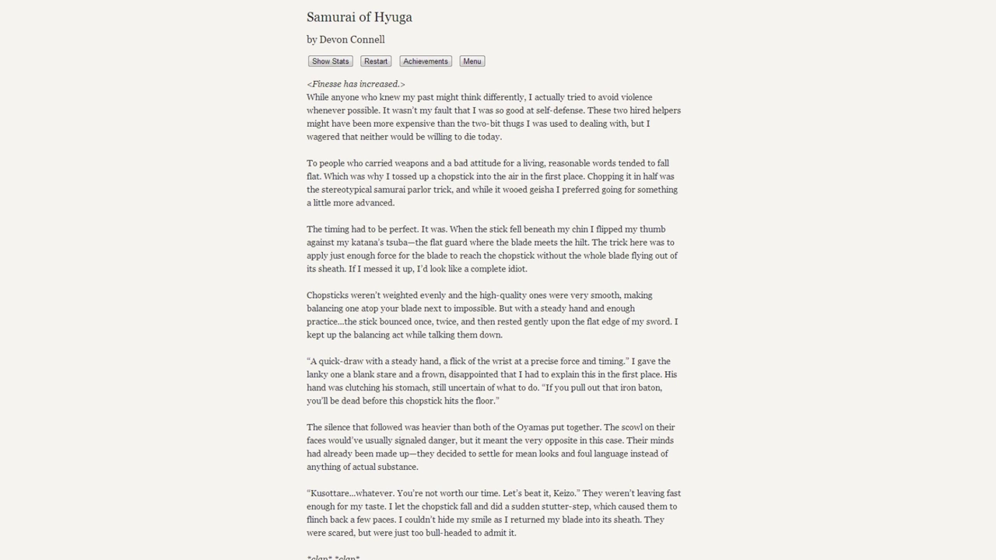
scroll("down", 3)
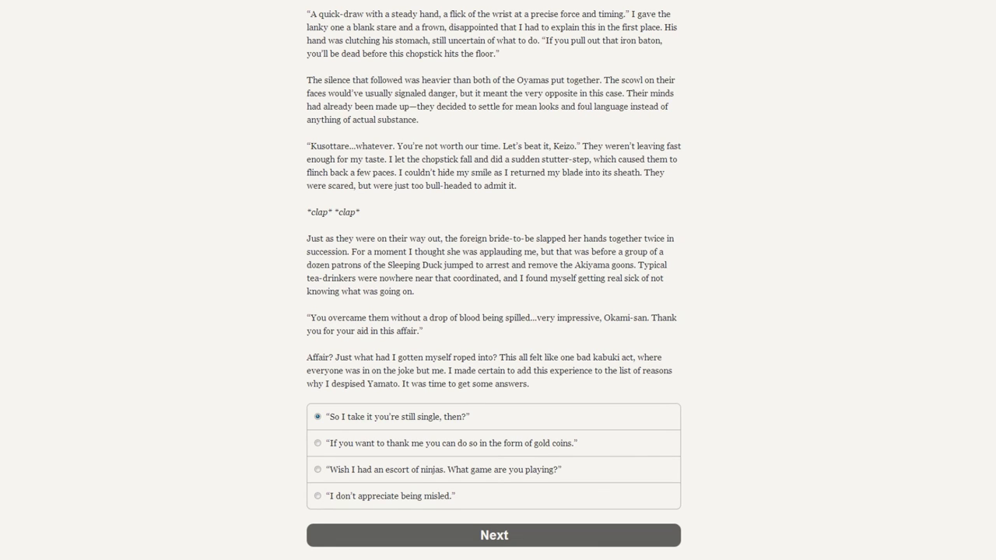
- Reply "So I take it you're still single, then?", raising Charming and Perverted, ending Chapter 1
left_click(493, 534)
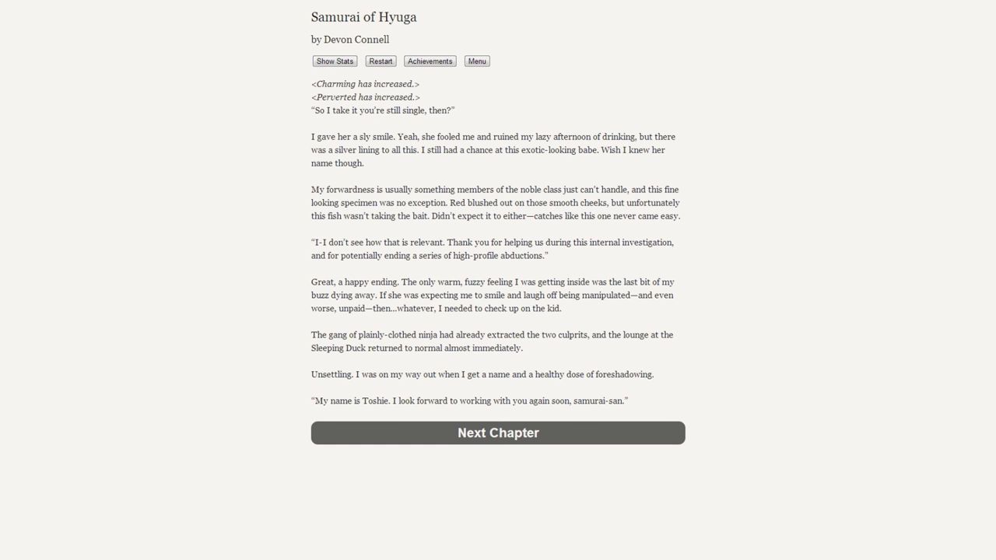